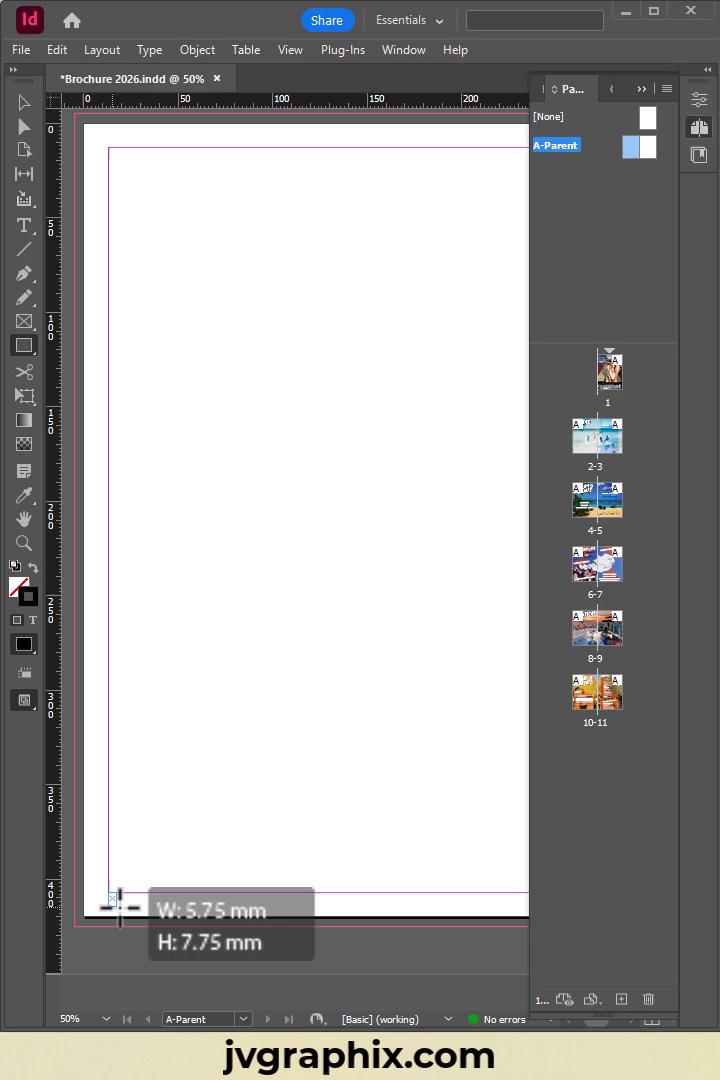
# Step: Draw a 23 × 10 mm rectangle at the left page's bottom-left corner and fill it blue
pyautogui.moveTo(112, 900); pyautogui.dragTo(164, 904)
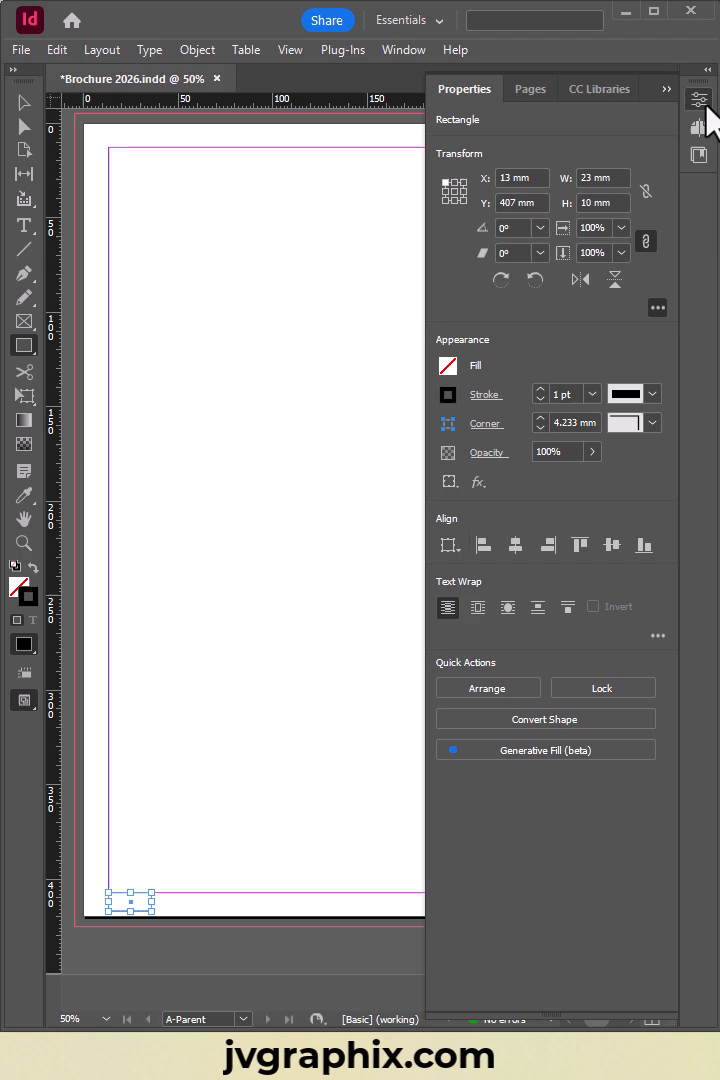
pyautogui.click(20, 592)
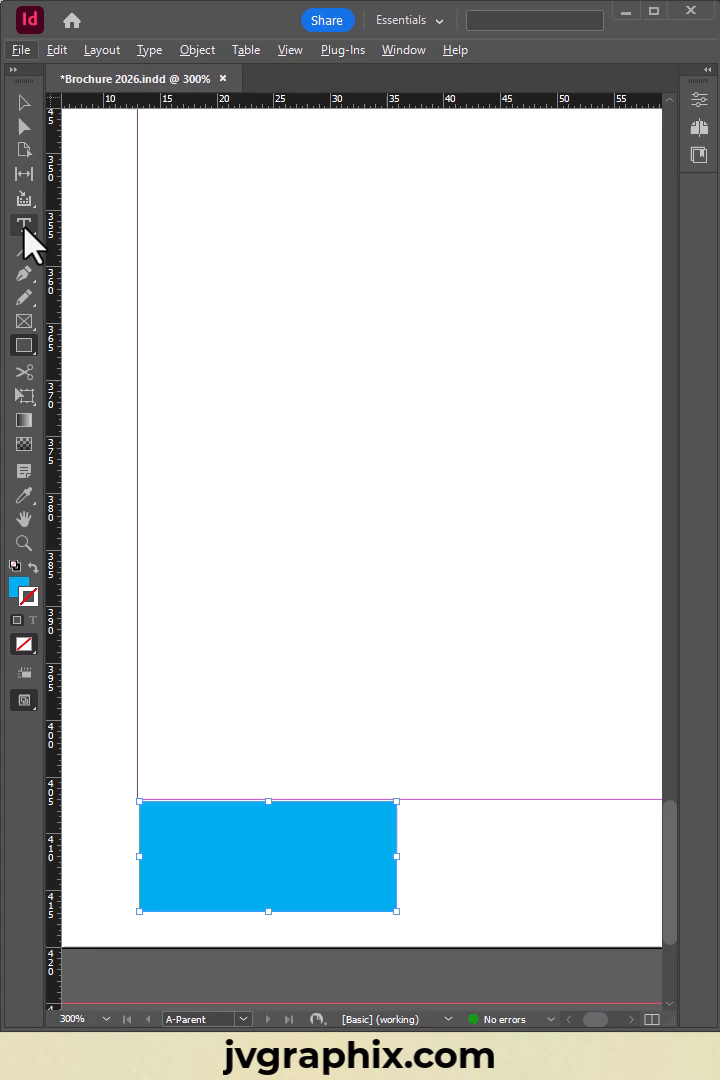
# Step: Create a text frame with a Current Page Number marker and position it on the blue box
pyautogui.click(24, 224)
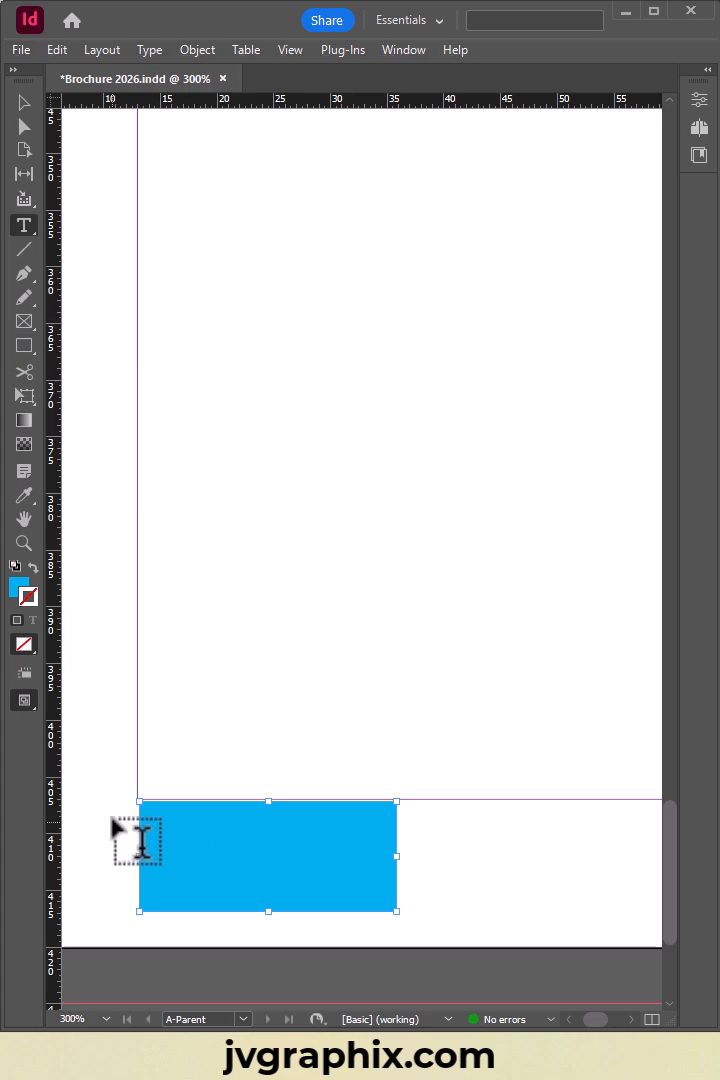
pyautogui.moveTo(432, 812); pyautogui.dragTo(572, 892)
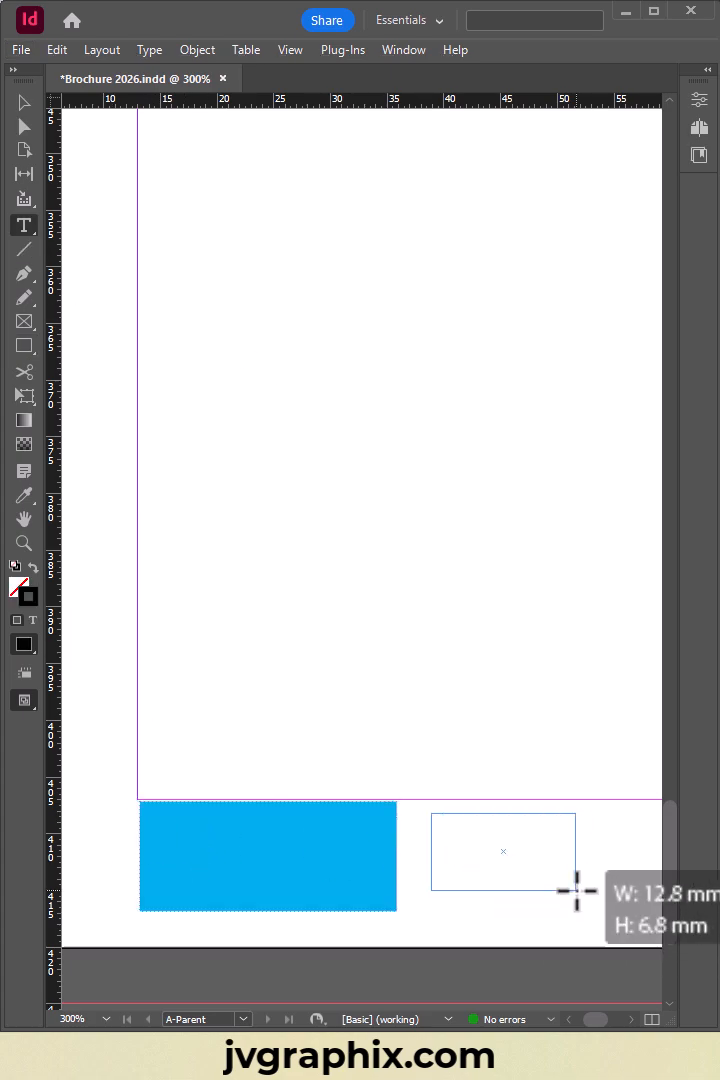
pyautogui.click(148, 48)
pyautogui.write('A')
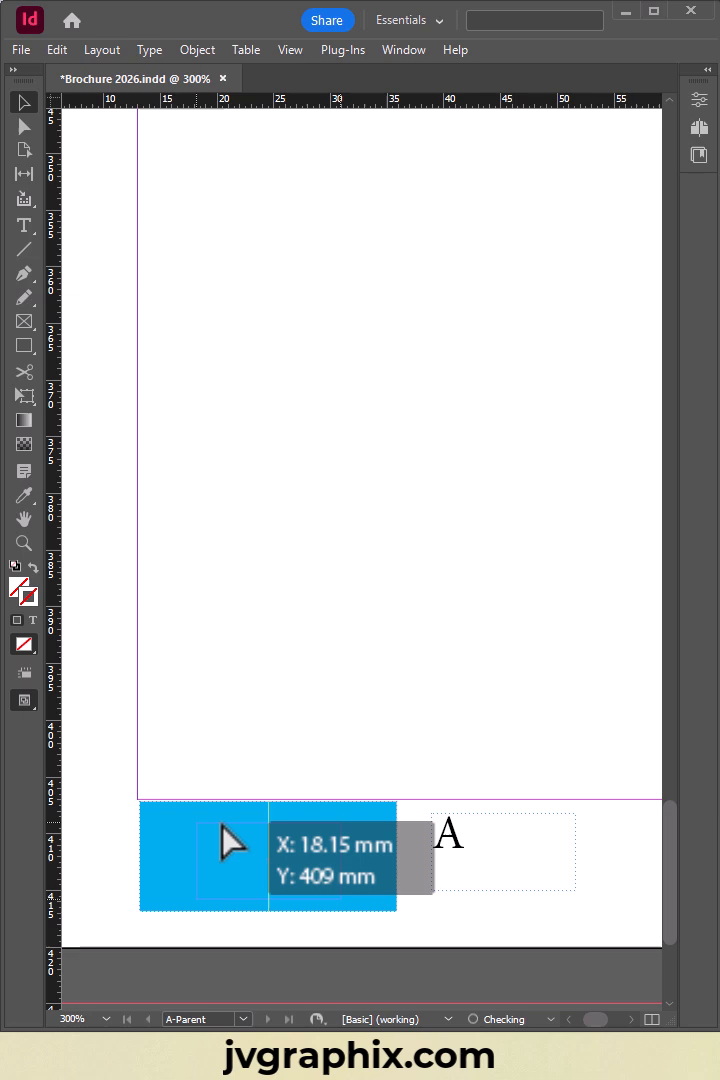
pyautogui.moveTo(332, 856); pyautogui.dragTo(246, 892)
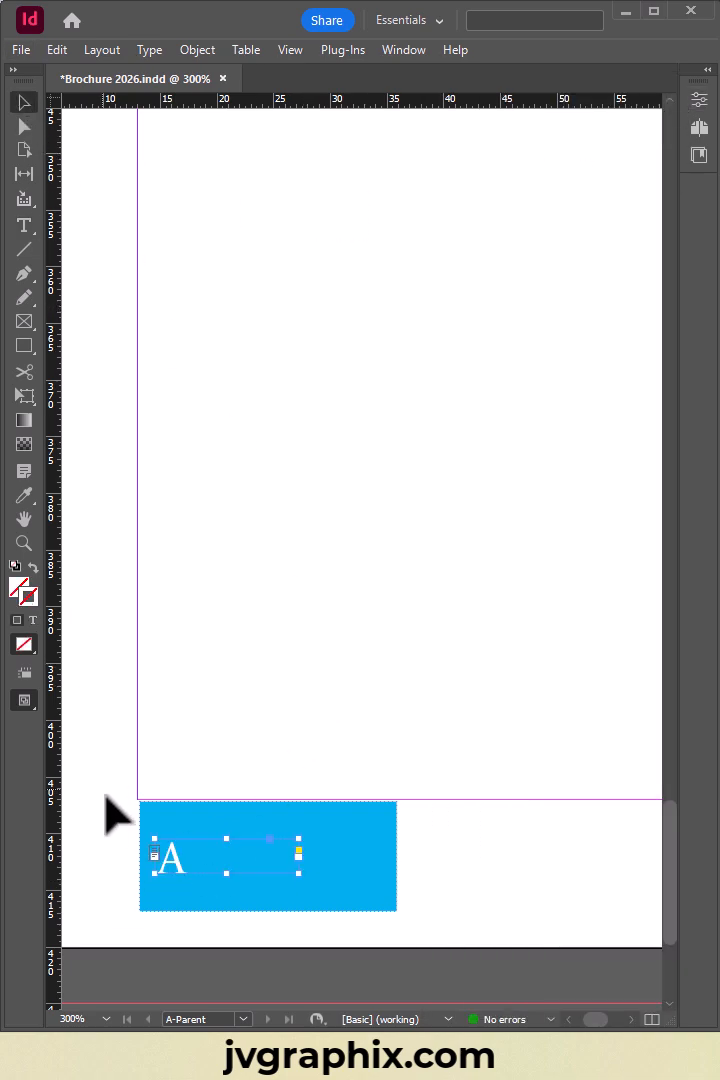
# Step: Copy the numbered box and place the duplicate at the right page's bottom-right corner
pyautogui.press('Alt+Shift')
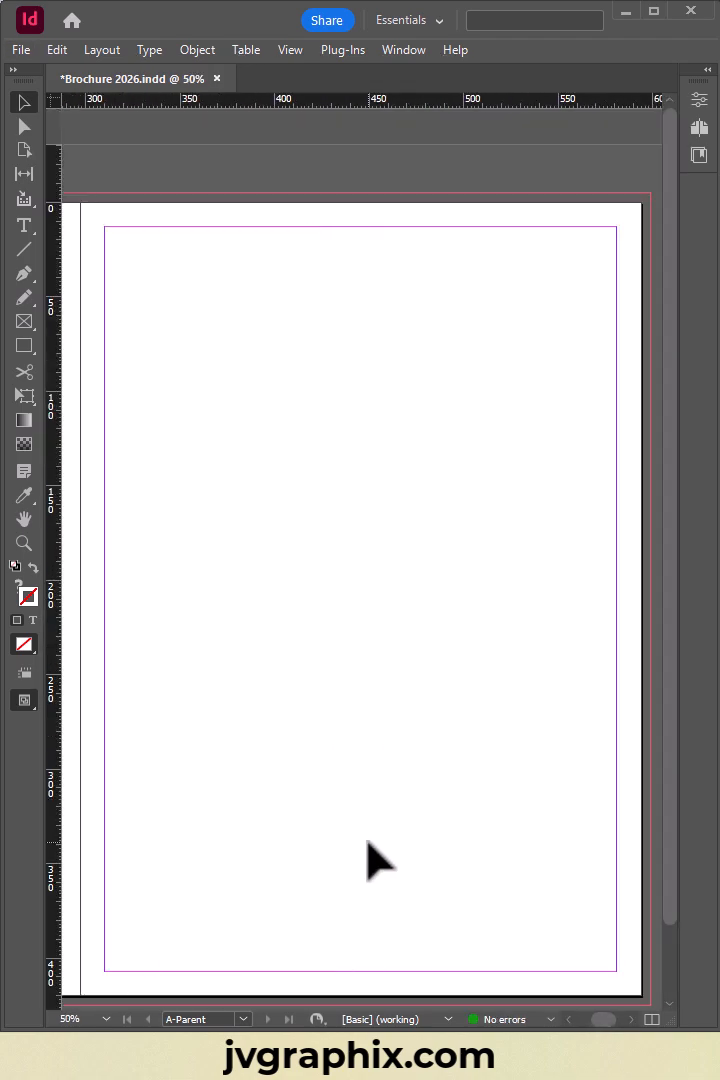
pyautogui.press('shift')
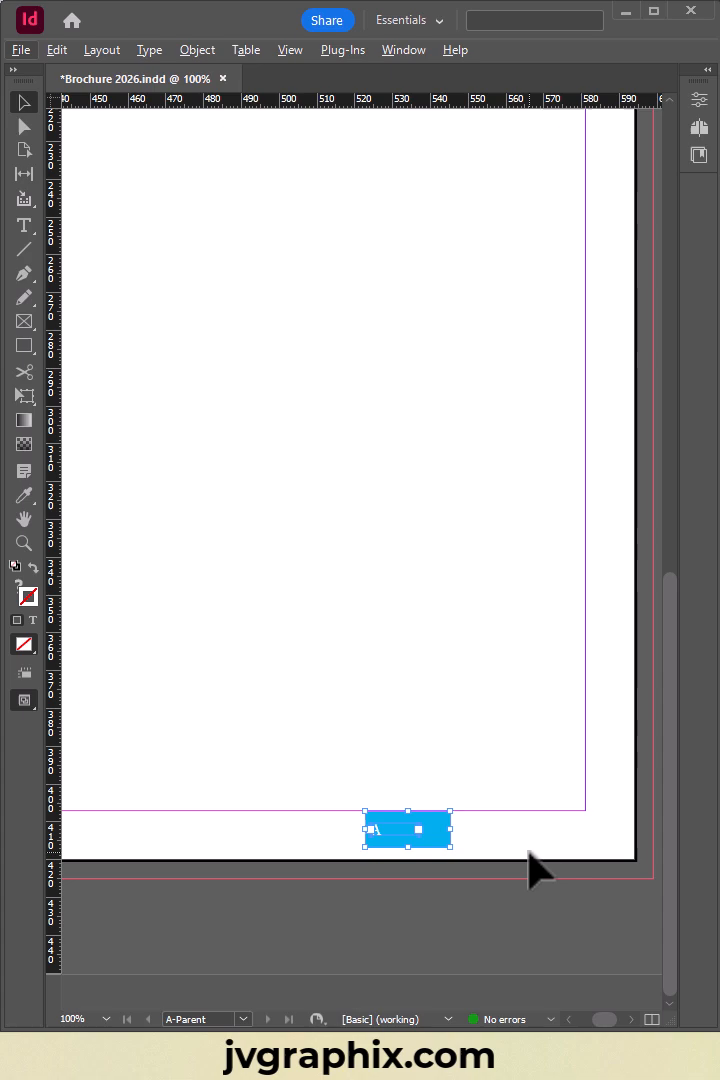
pyautogui.moveTo(408, 830); pyautogui.dragTo(540, 830)
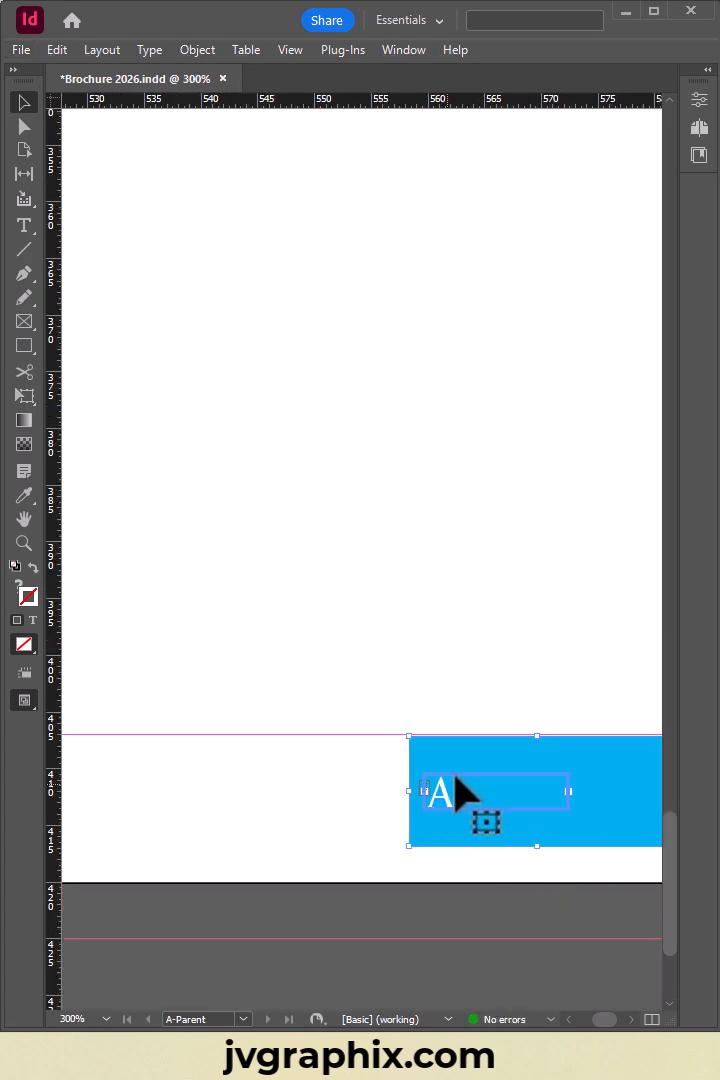
# Step: Right-align the page number inside the copied box via Paragraph properties
pyautogui.click(24, 224)
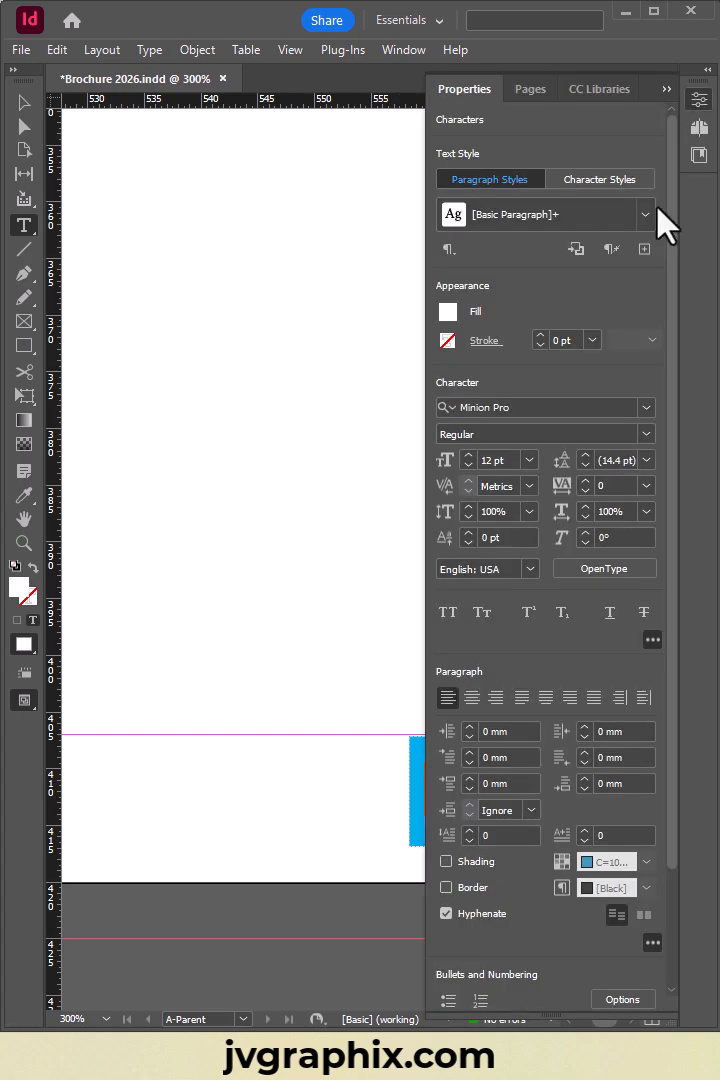
pyautogui.click(496, 698)
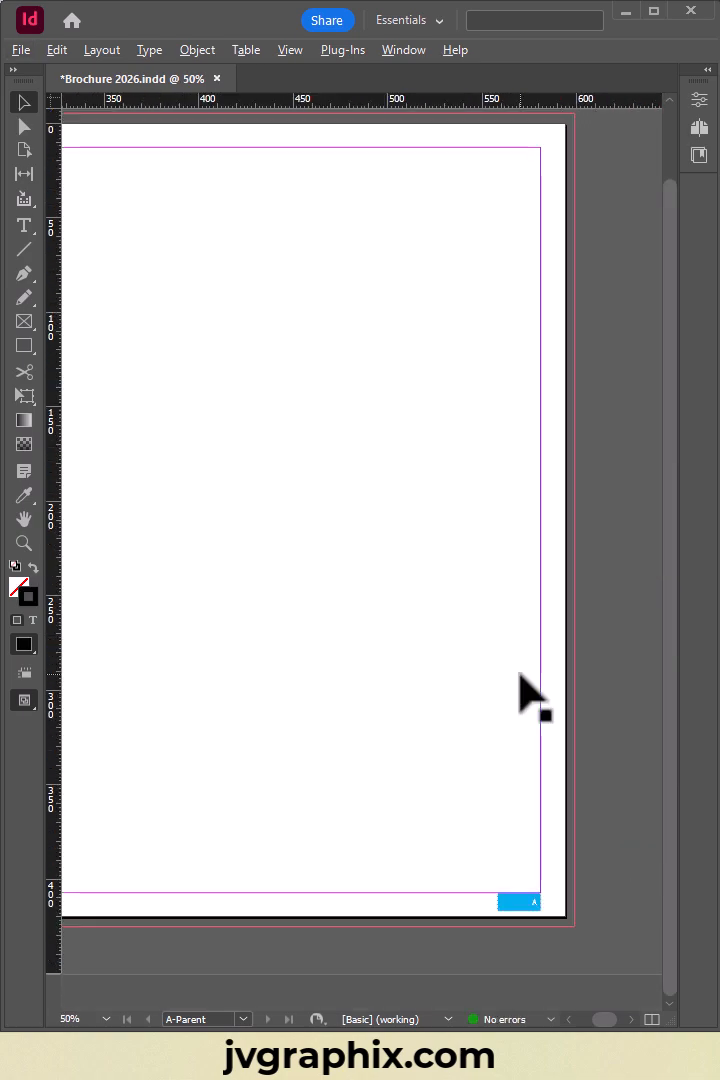
pyautogui.click(700, 124)
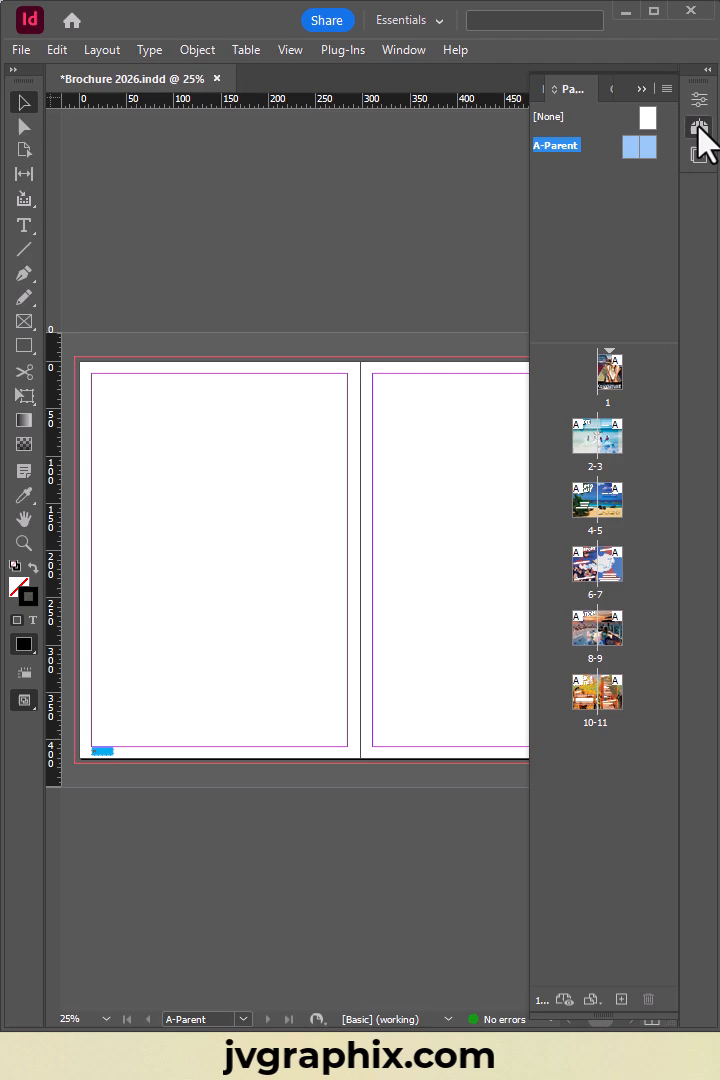
pyautogui.moveTo(596, 452)
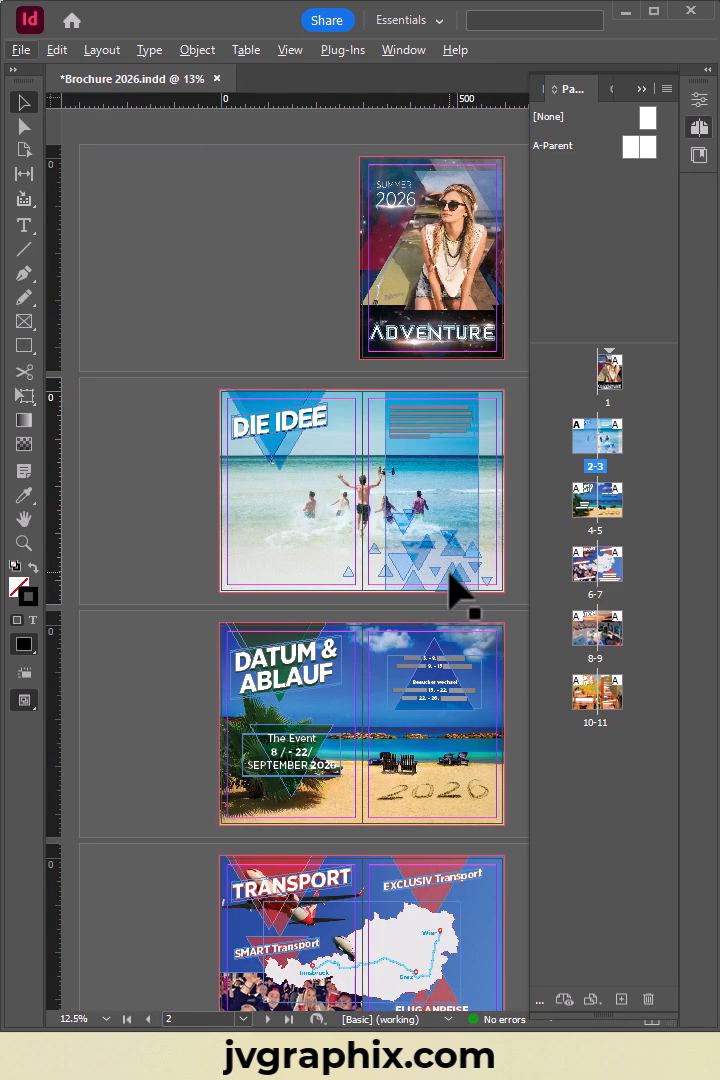
pyautogui.moveTo(664, 384)
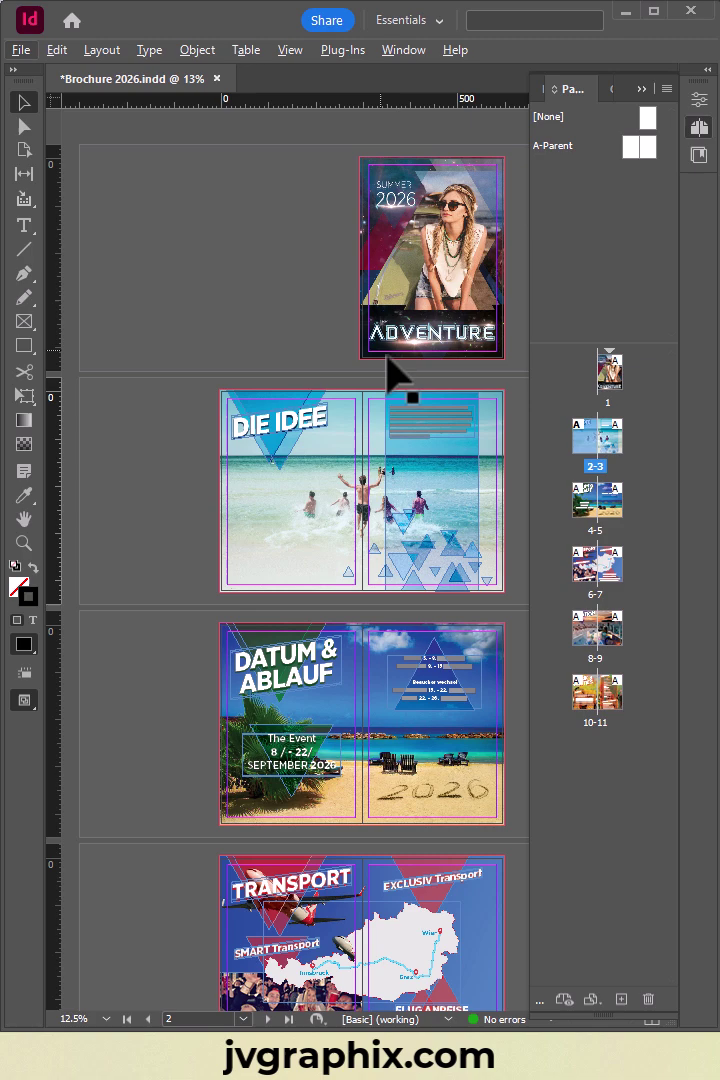
pyautogui.moveTo(228, 550)
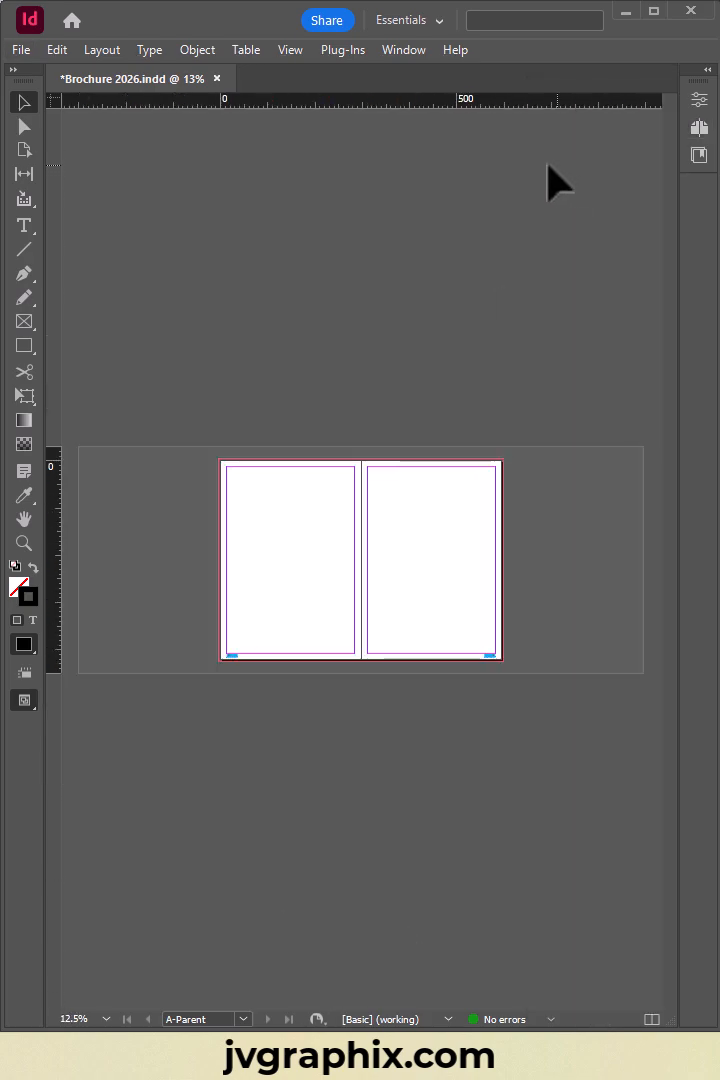
# Step: Show the Layers panel and create Layer 2 above Layer 1
pyautogui.click(404, 48)
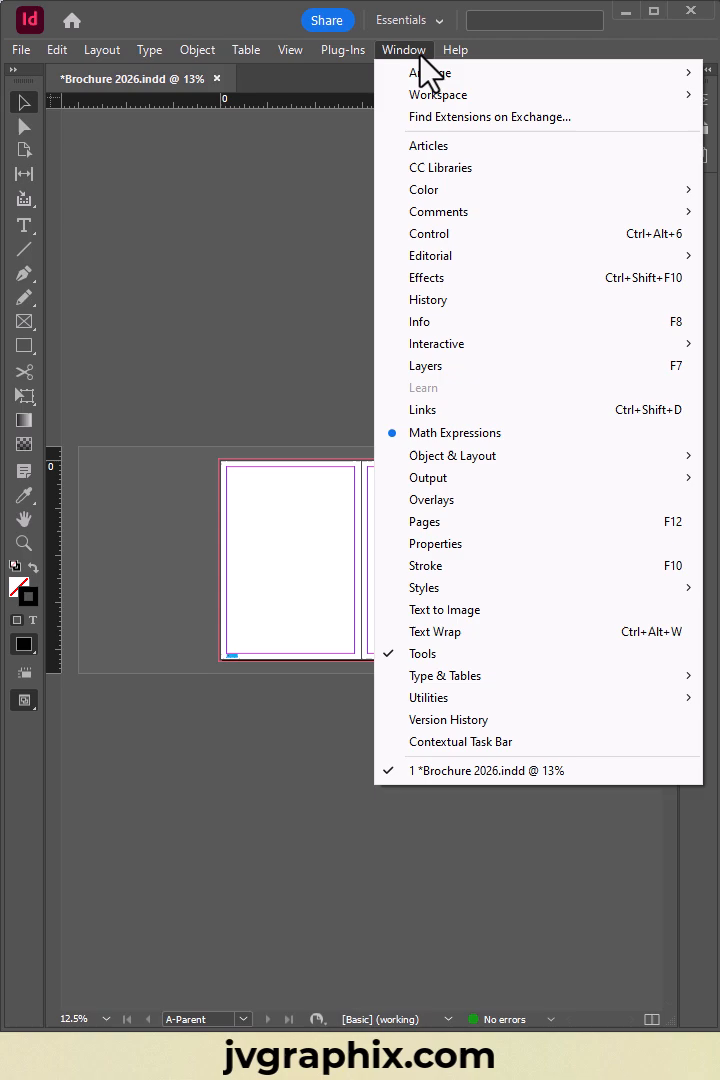
pyautogui.click(424, 366)
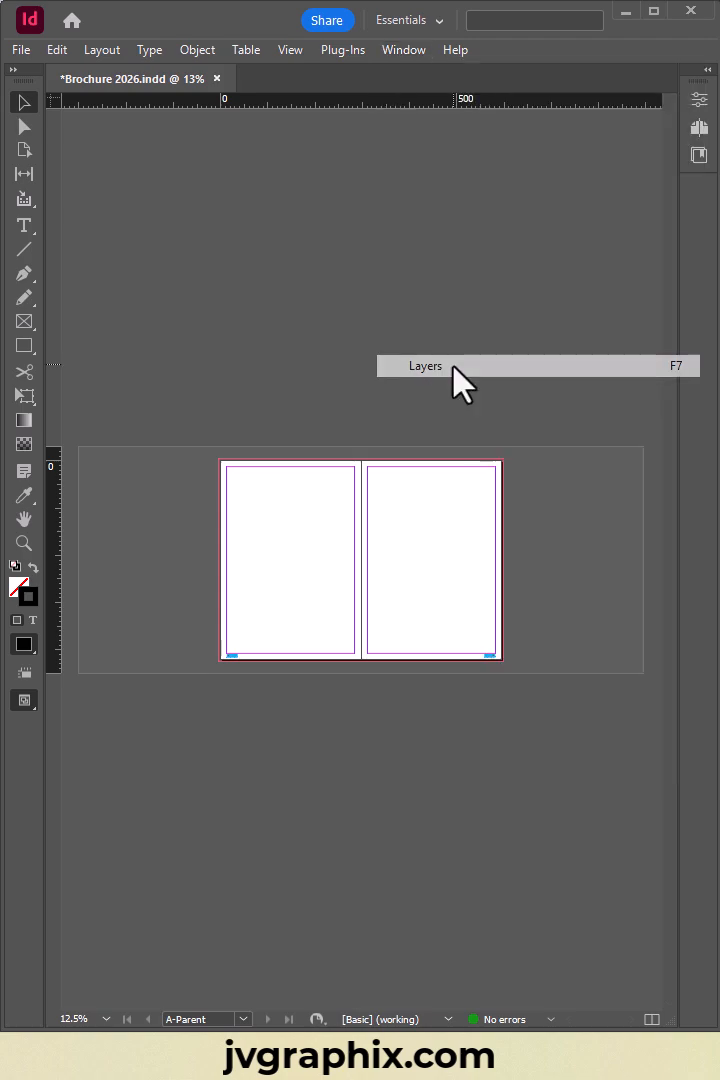
pyautogui.click(424, 364)
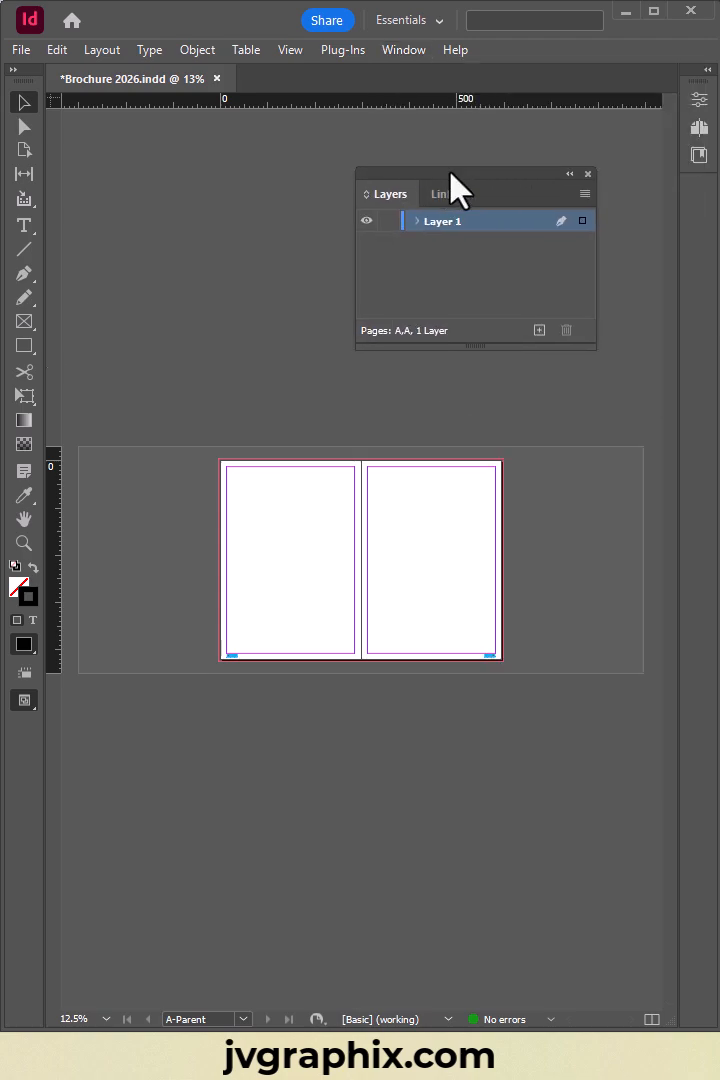
pyautogui.click(540, 330)
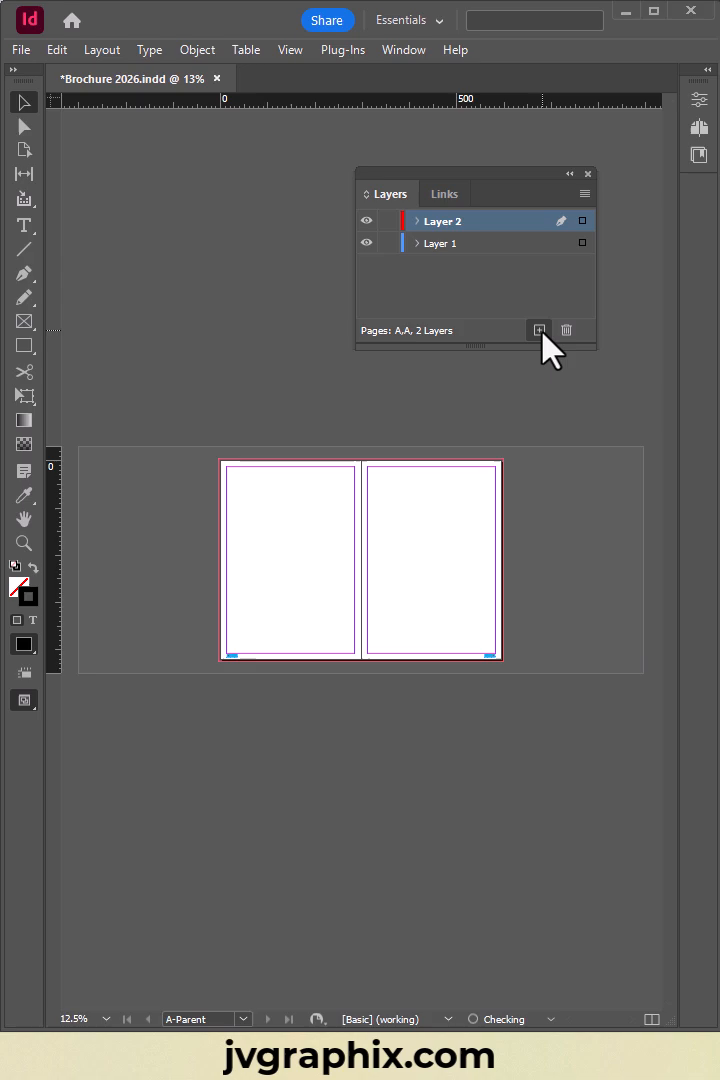
# Step: Move the Layer 1 page-number boxes onto Layer 2 and collapse the Layers panel
pyautogui.click(442, 244)
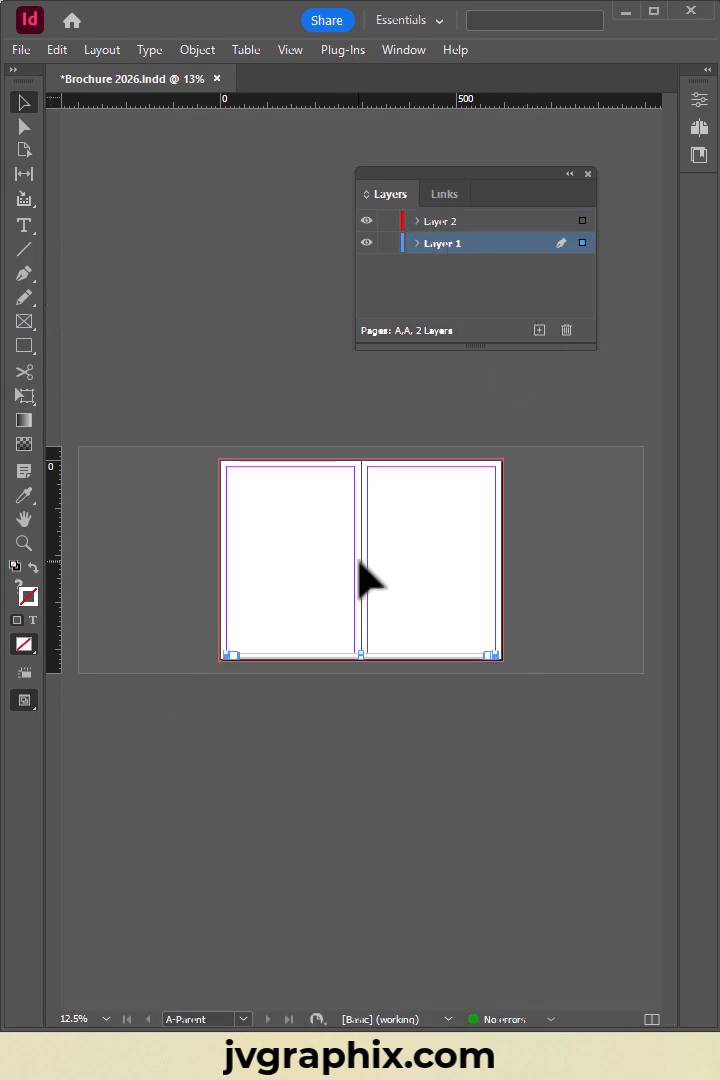
pyautogui.click(56, 48)
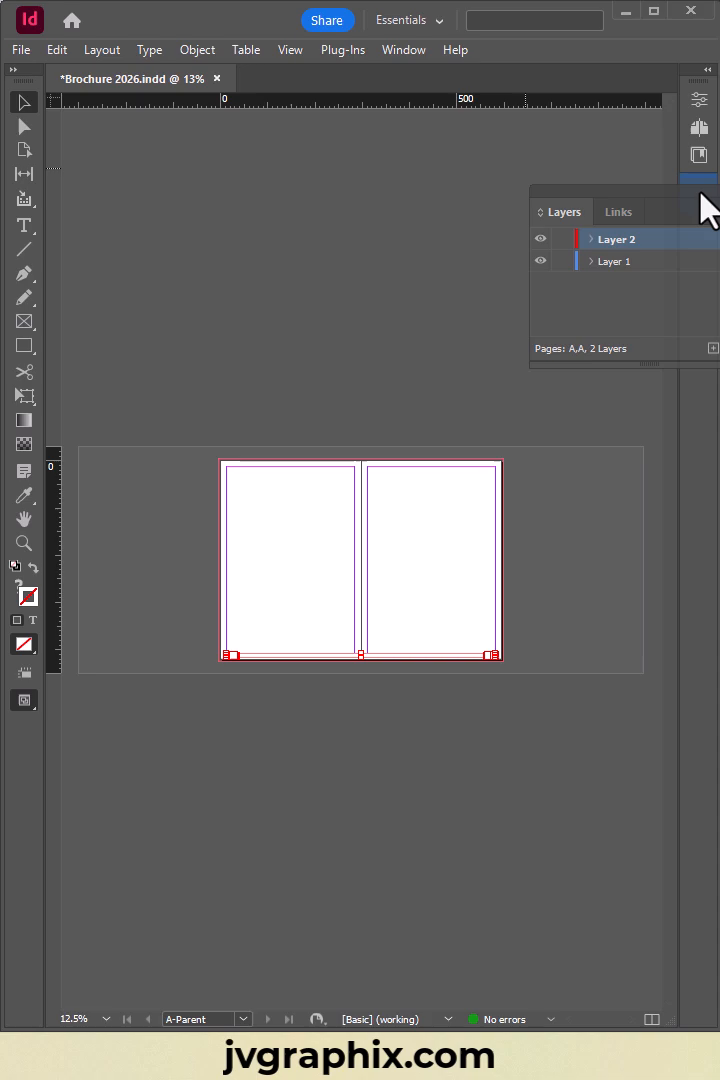
pyautogui.click(698, 126)
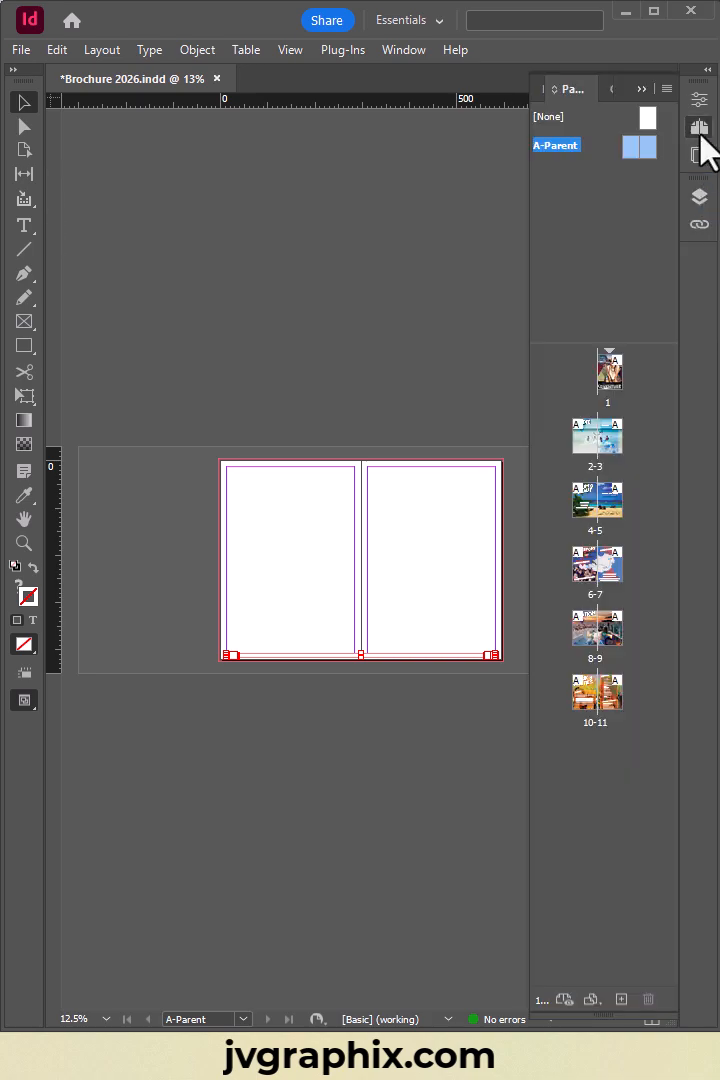